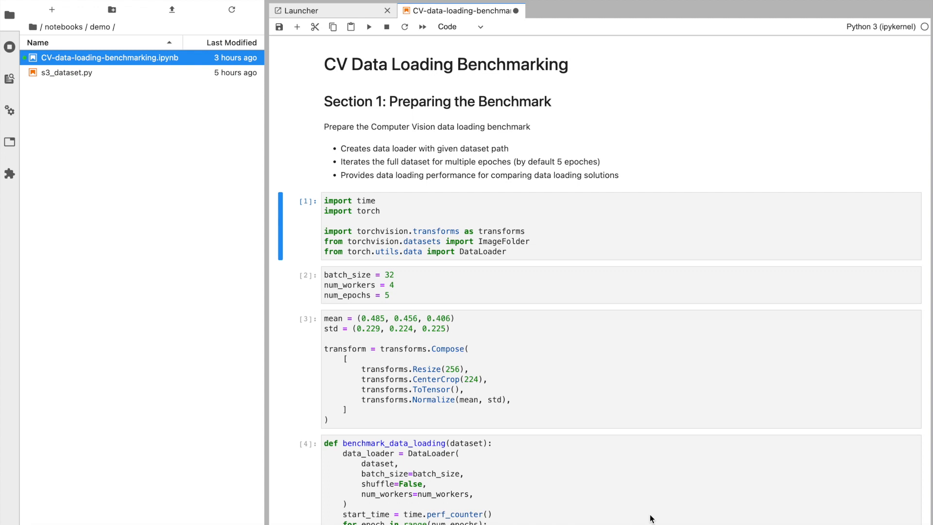
mouse_move(473, 181)
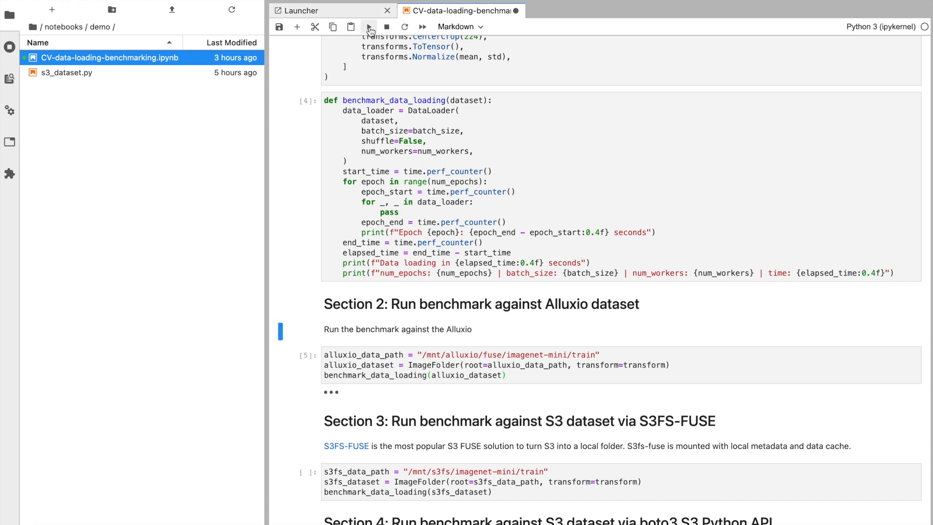
Step: Reveal the Alluxio results and highlight the 'Data loading in 264.4770 seconds' total
click(369, 26)
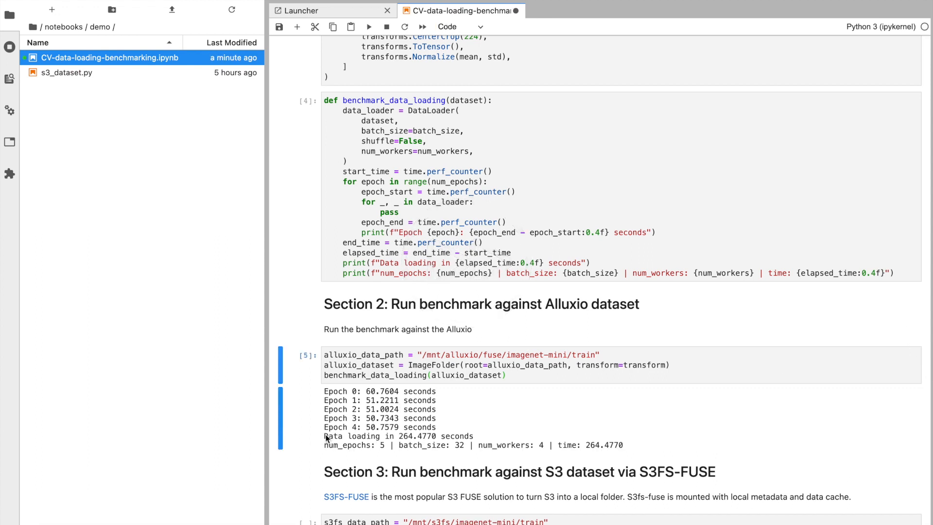
drag(324, 436, 625, 444)
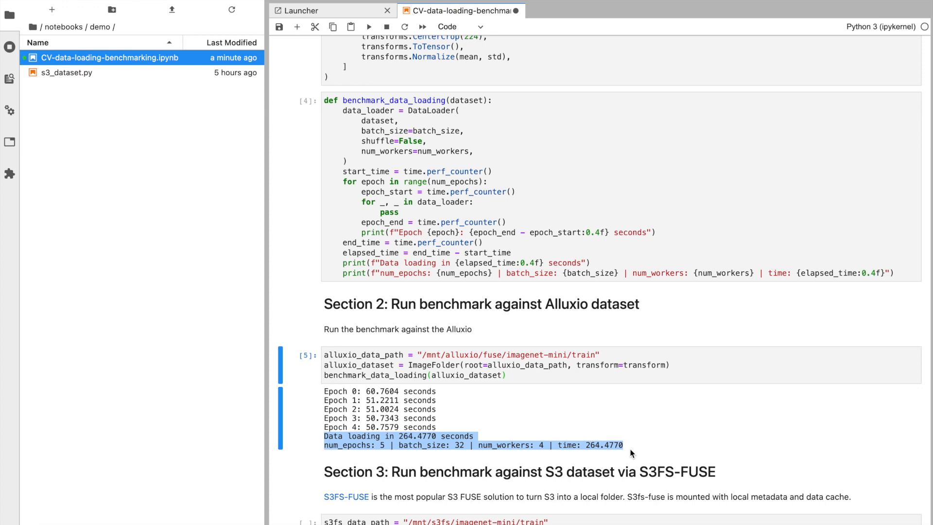
scroll(down, 3)
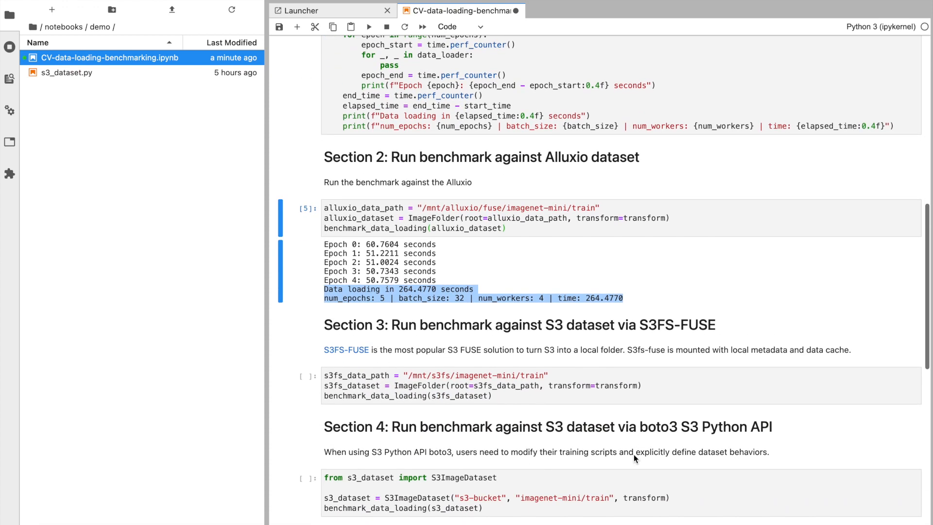
Step: Run the S3FS-FUSE benchmark cell to produce its 2821.5784-second total loading time
scroll(down, 3)
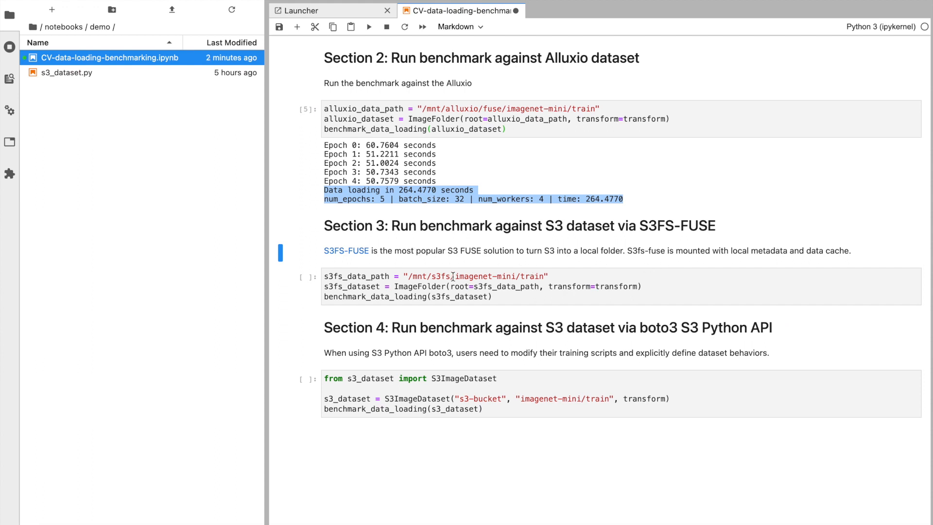
click(369, 27)
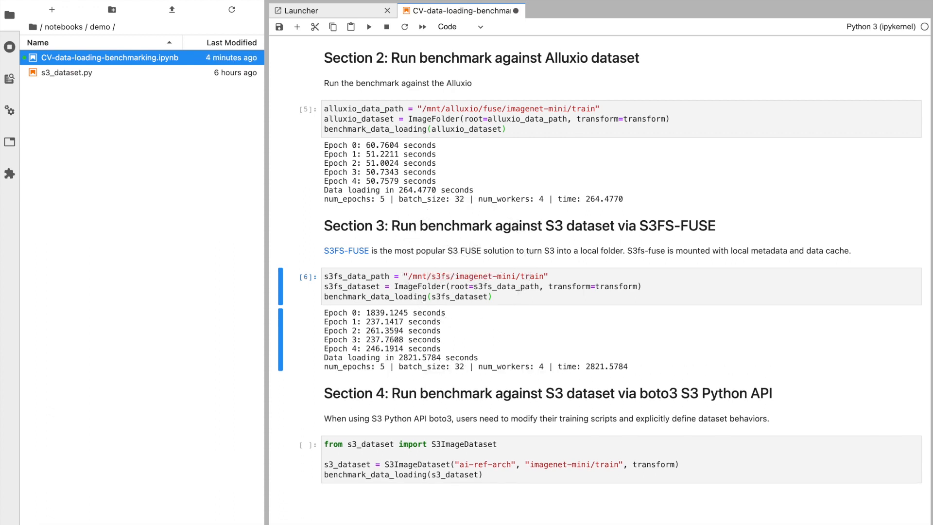
mouse_move(325, 203)
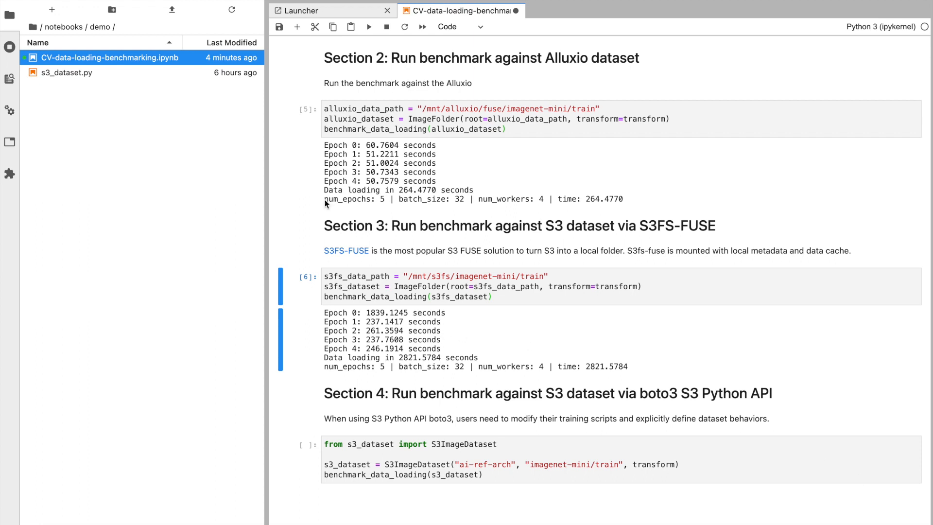
mouse_move(327, 193)
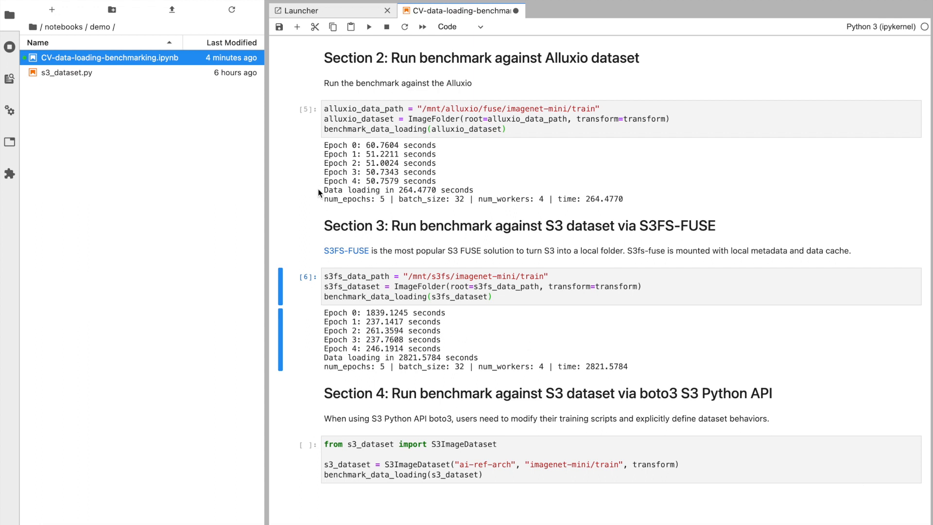
Step: Review s3_dataset.py, highlighting the 'modify their training scripts' boto3 caveat
drag(354, 190, 474, 189)
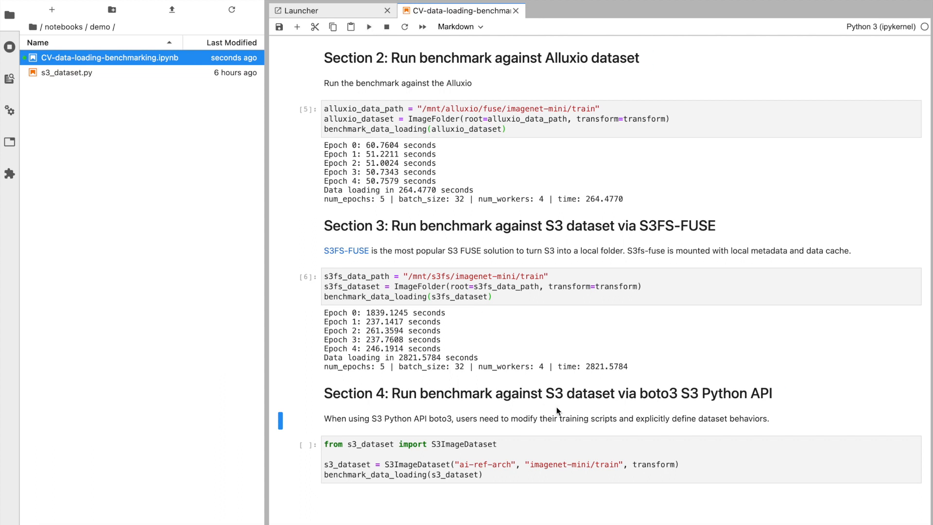
drag(511, 418, 617, 418)
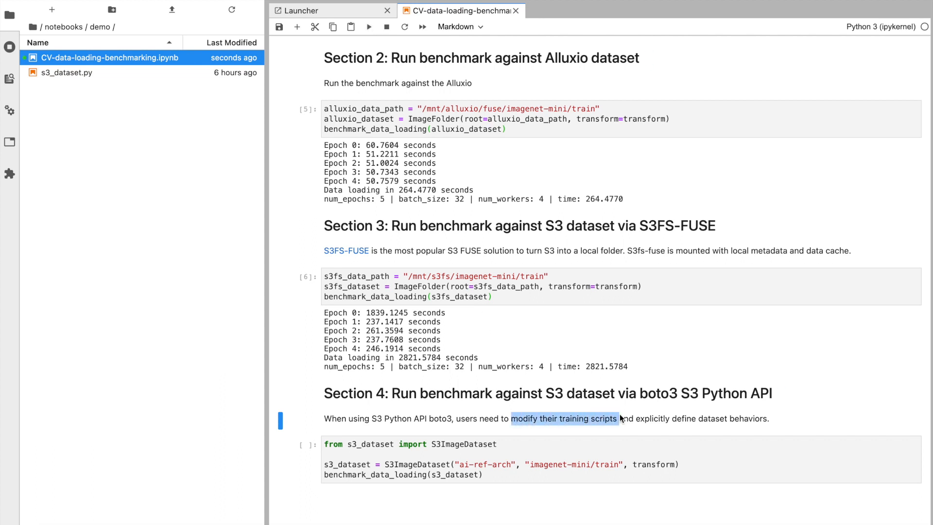
drag(619, 418, 749, 418)
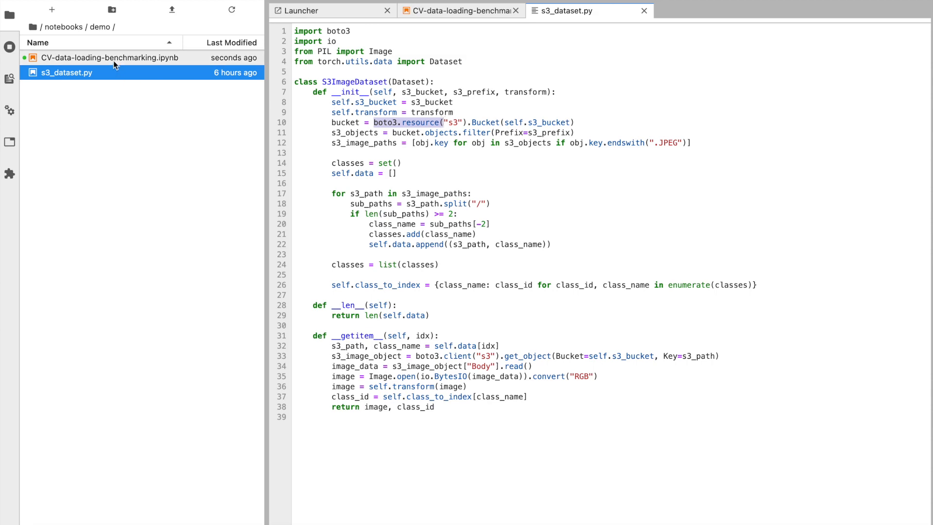
Step: Return to the benchmark notebook and start the boto3 S3 benchmark cell
click(458, 11)
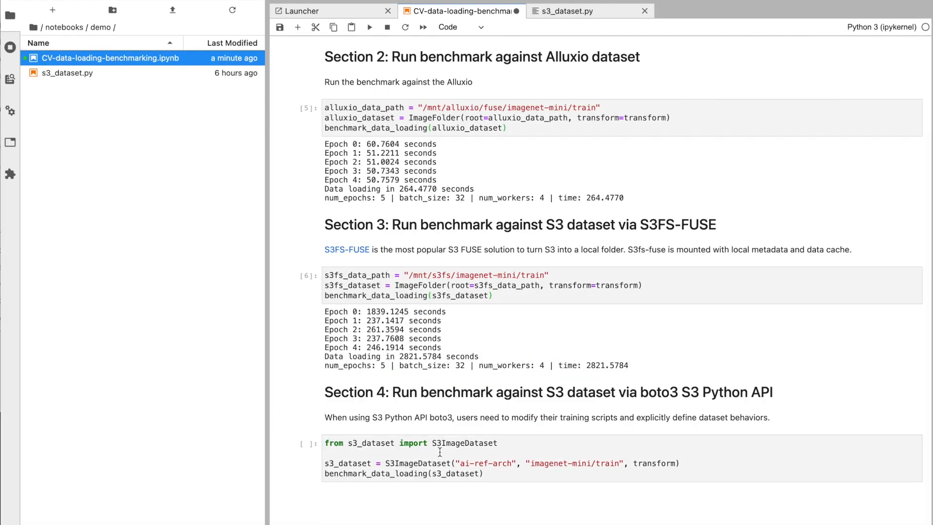
click(369, 27)
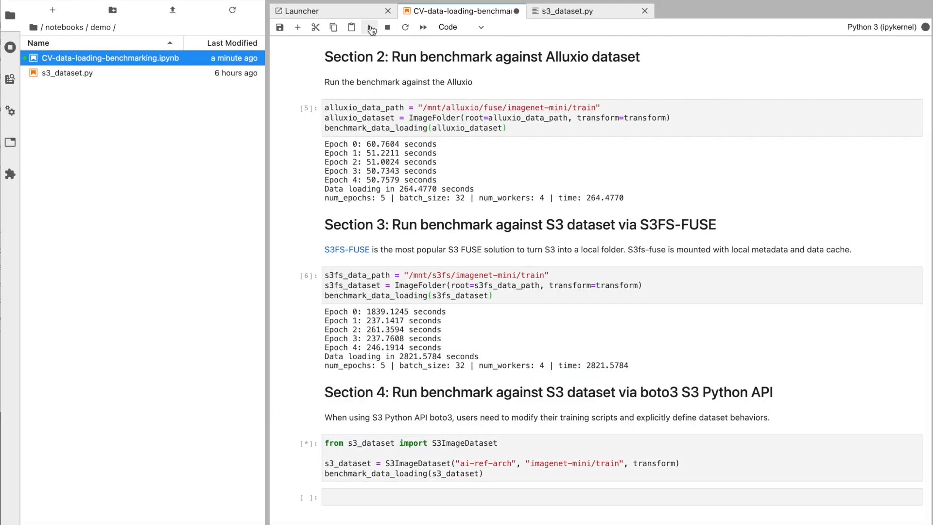